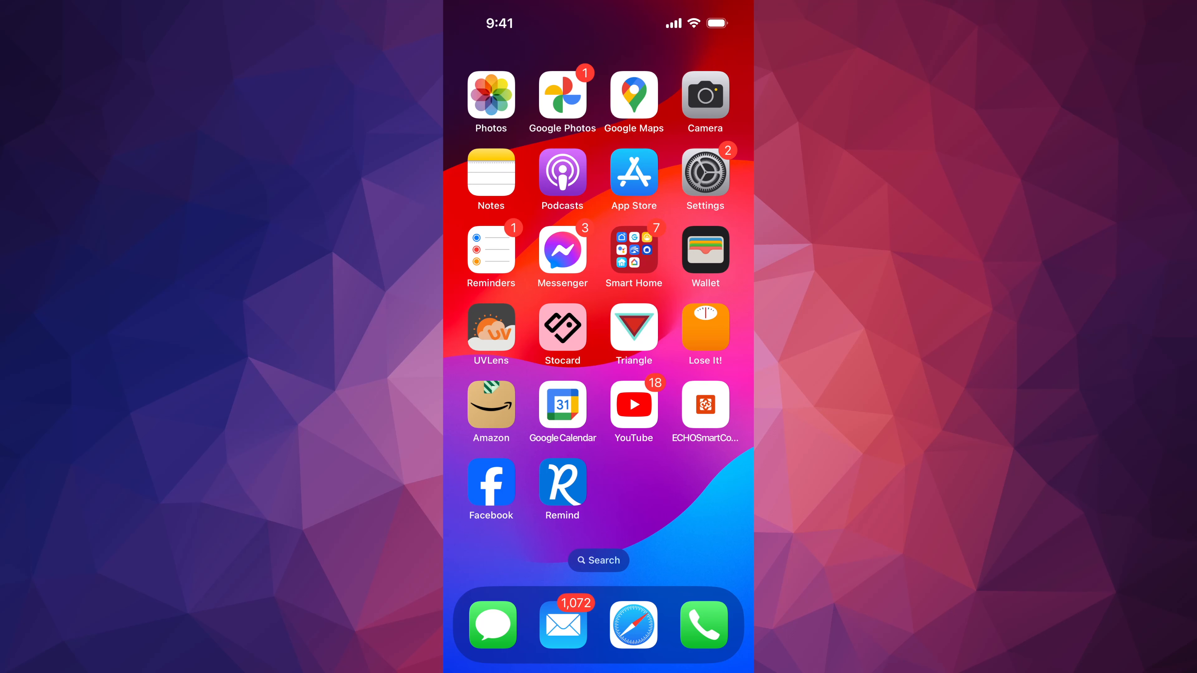
Step: Launch Settings from the home screen and scroll to the General section
click(703, 174)
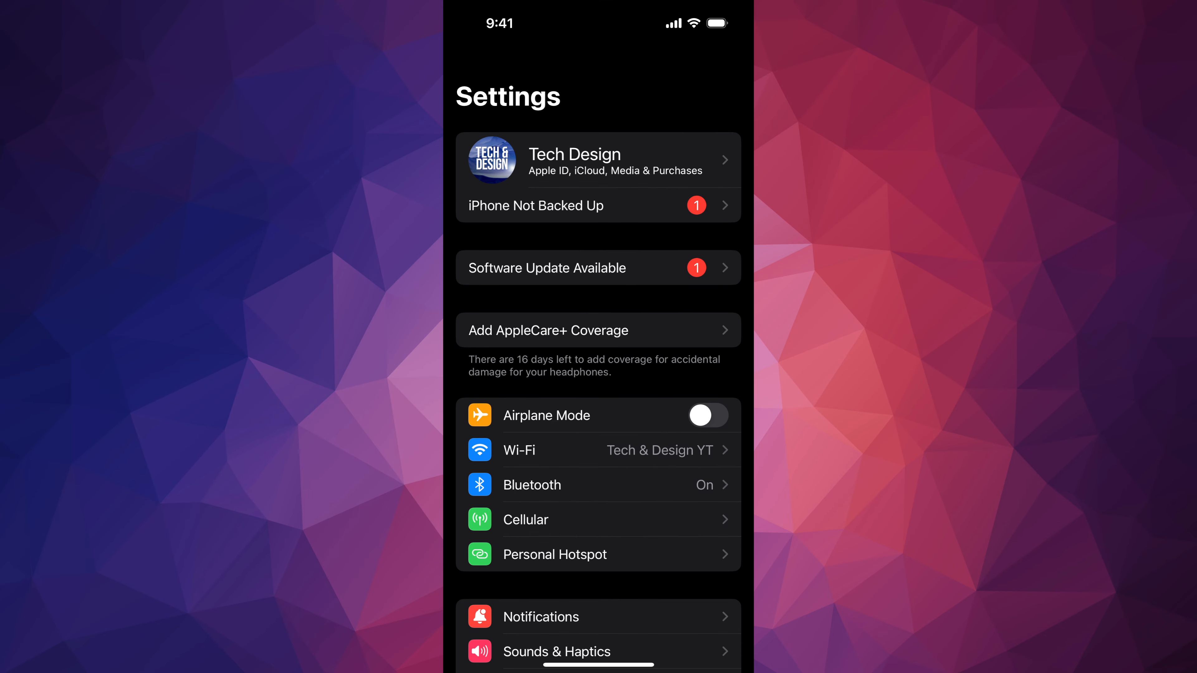
scroll(down, 3)
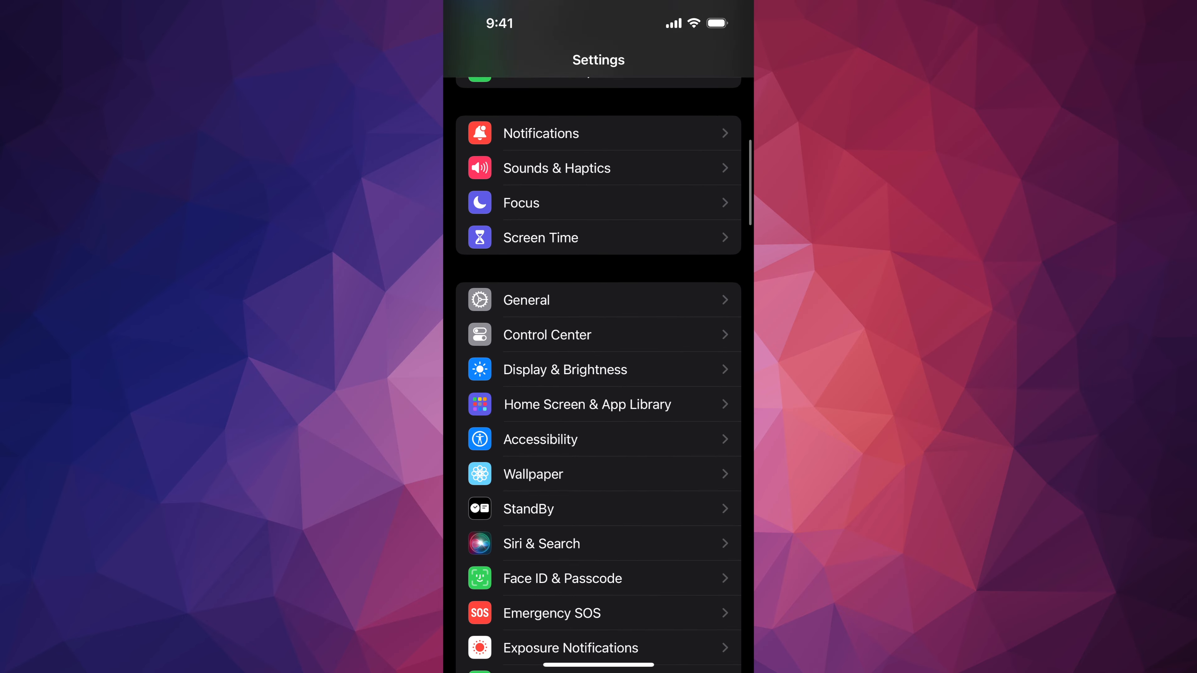
Step: Go into General to reach the Software Update page listing iOS 17.2.1
click(526, 299)
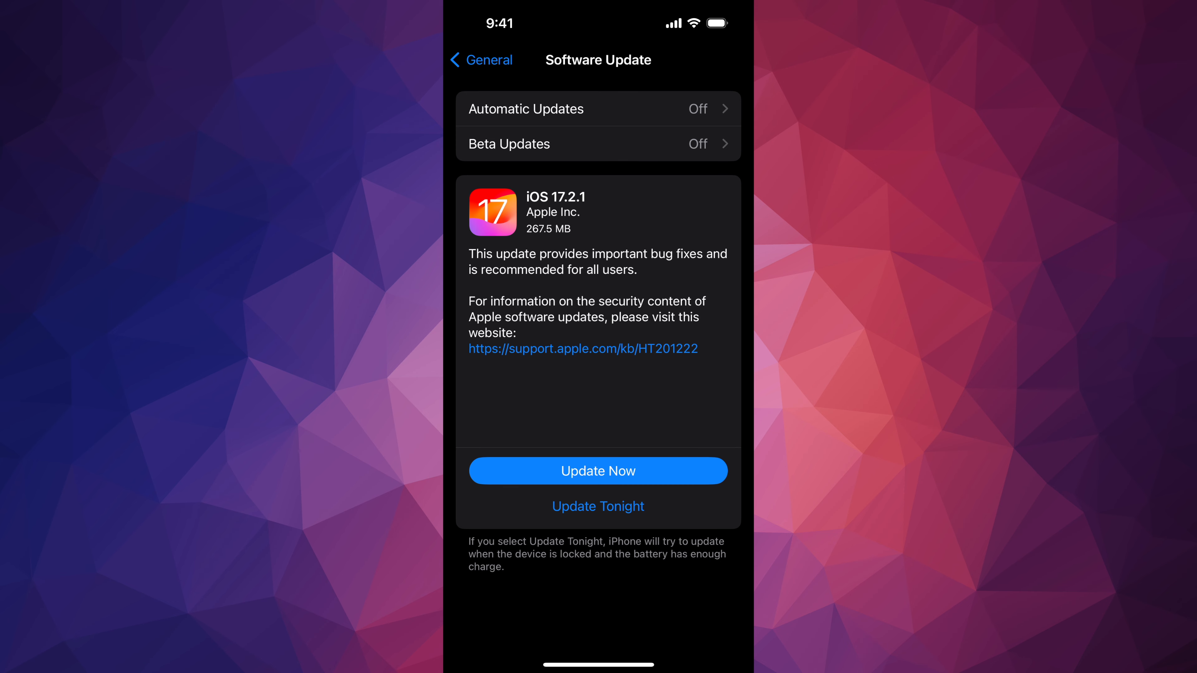
Step: Start the iOS 17.2.1 install via Update Now, then reopen Settings to confirm no pending update
click(598, 470)
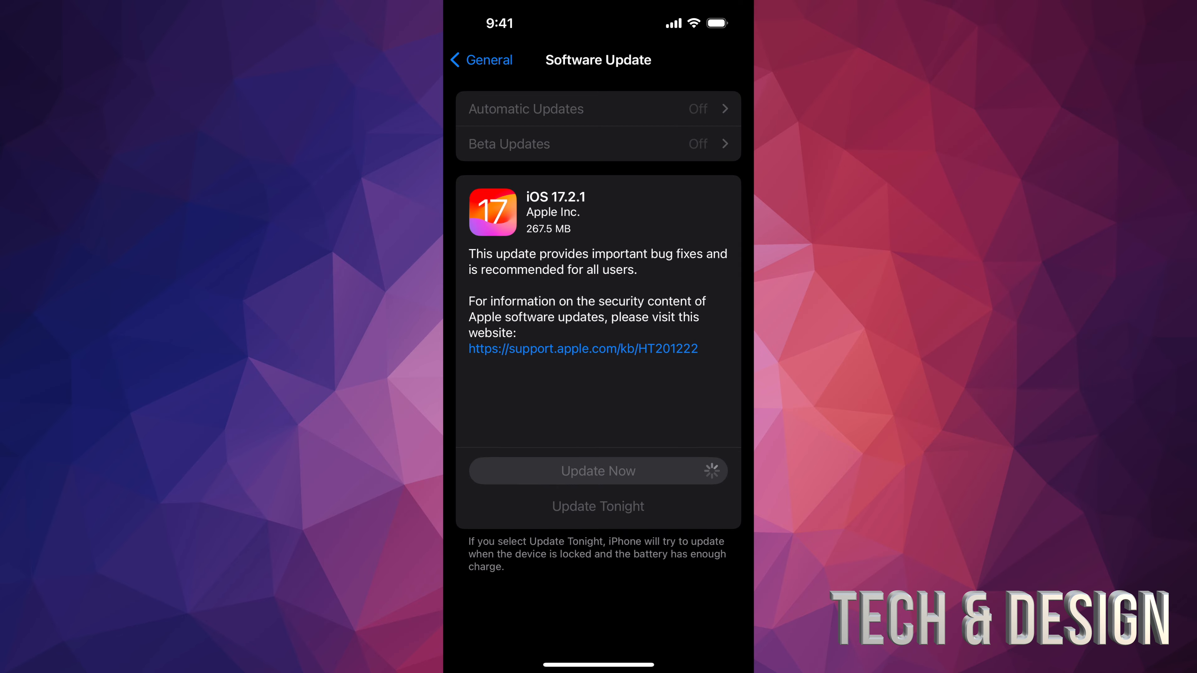
click(598, 470)
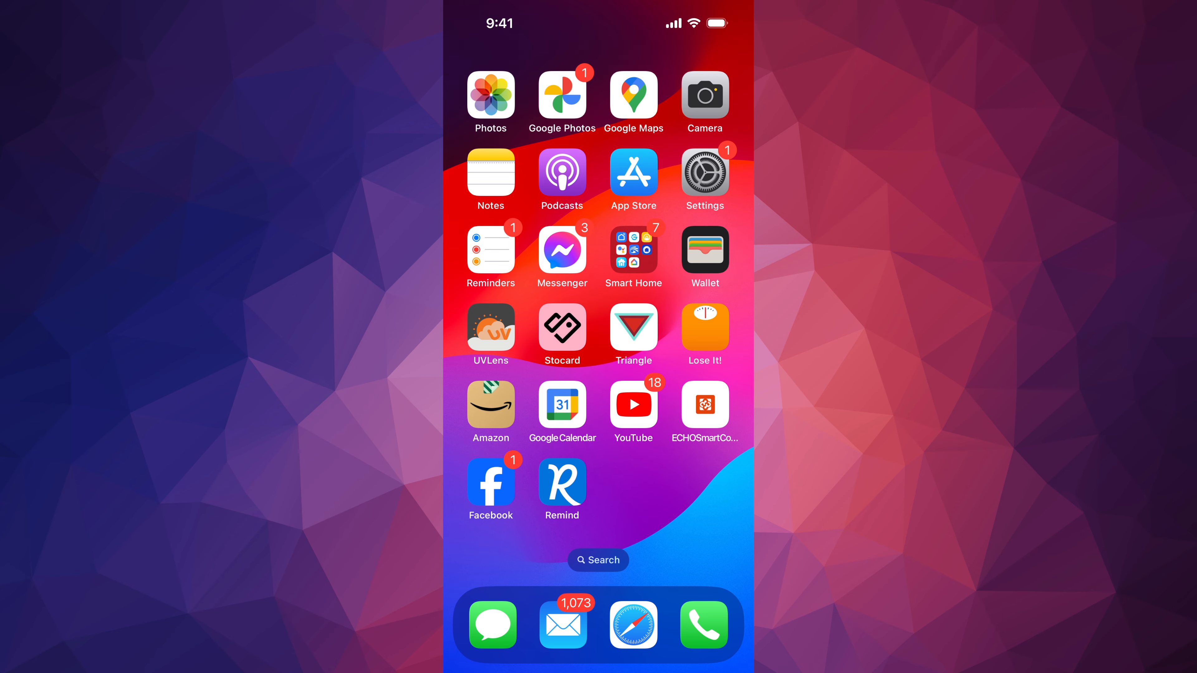
click(704, 173)
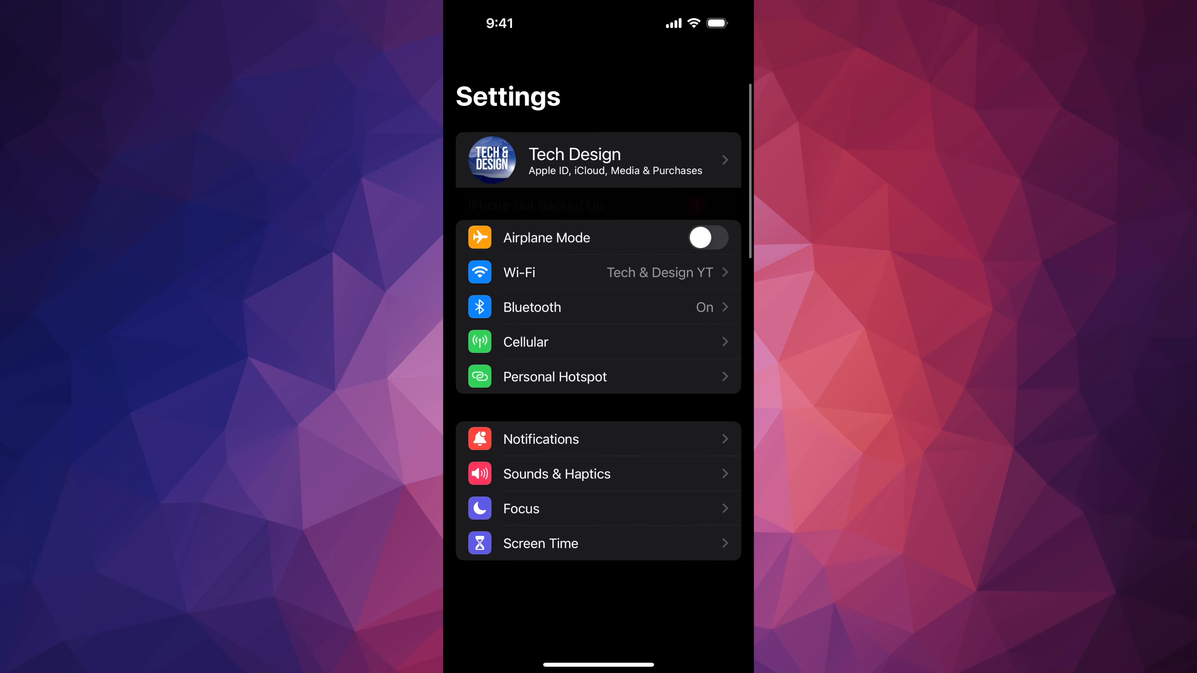